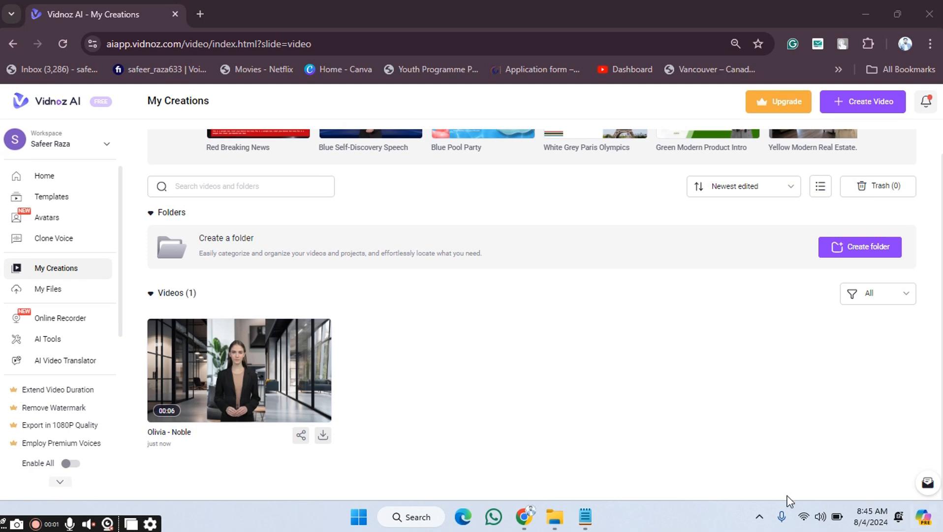
{"action": "mouse_move", "coordinate": [425, 367]}
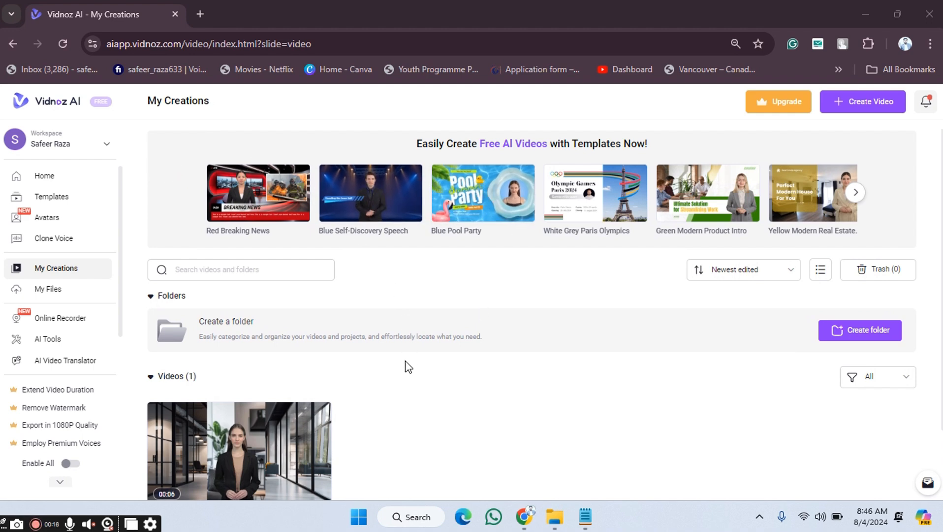
Preview the Olivia - Noble avatar video from the My Creations list
{"action": "scroll", "scroll_direction": "down", "scroll_amount": 3}
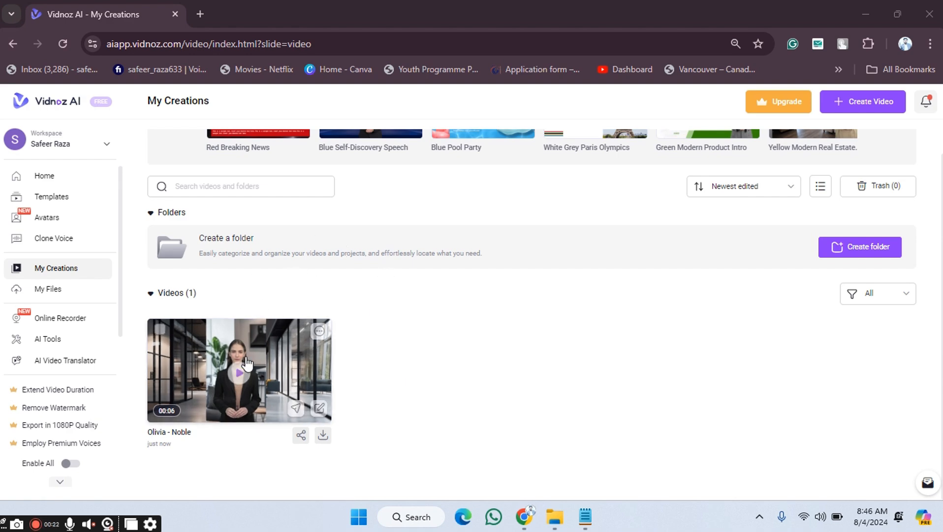
{"action": "left_click", "coordinate": [239, 371]}
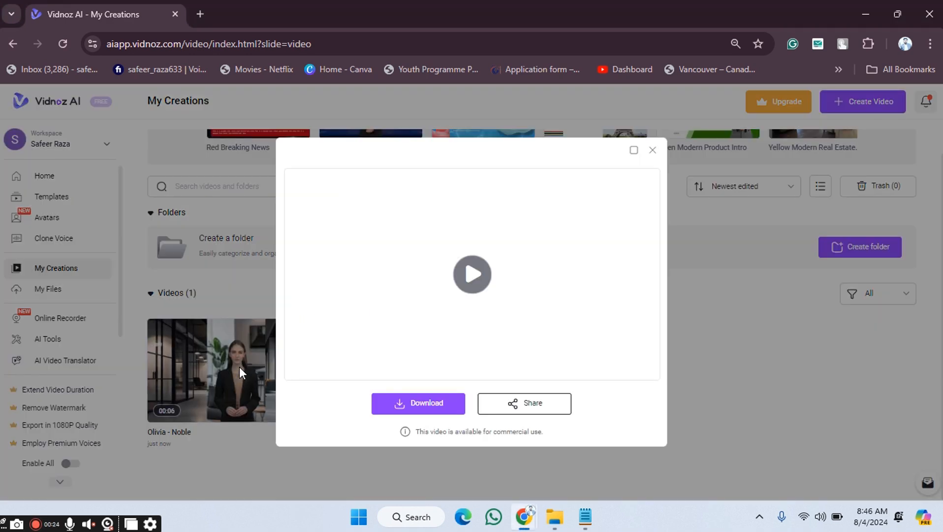
{"action": "left_click", "coordinate": [472, 274]}
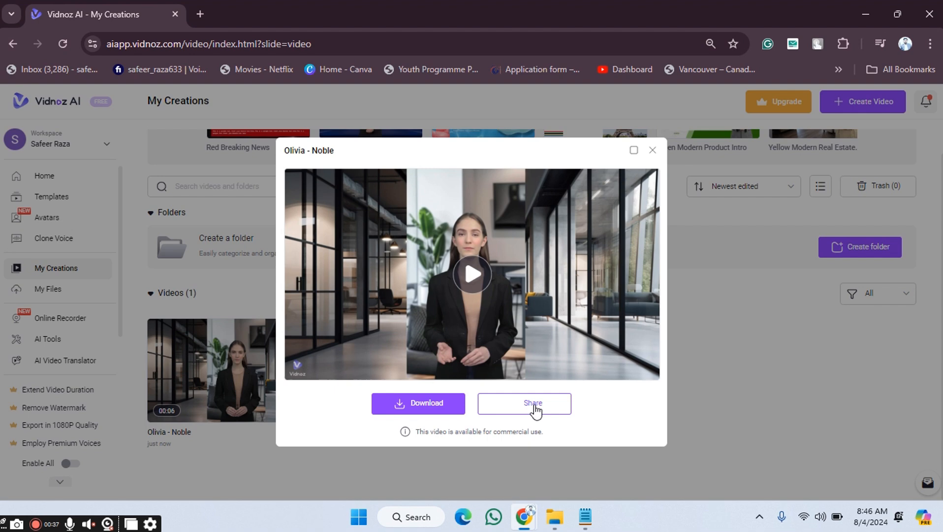
{"action": "left_click", "coordinate": [523, 402]}
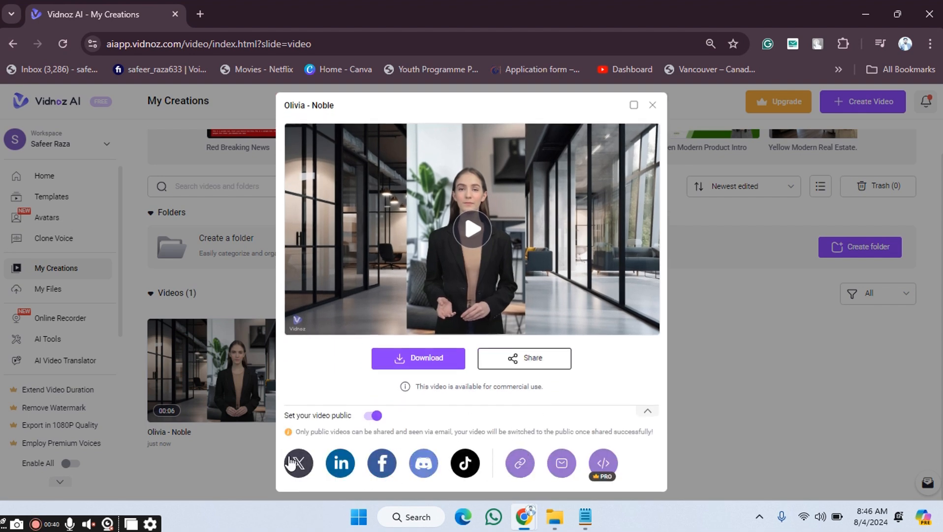
{"action": "mouse_move", "coordinate": [298, 463]}
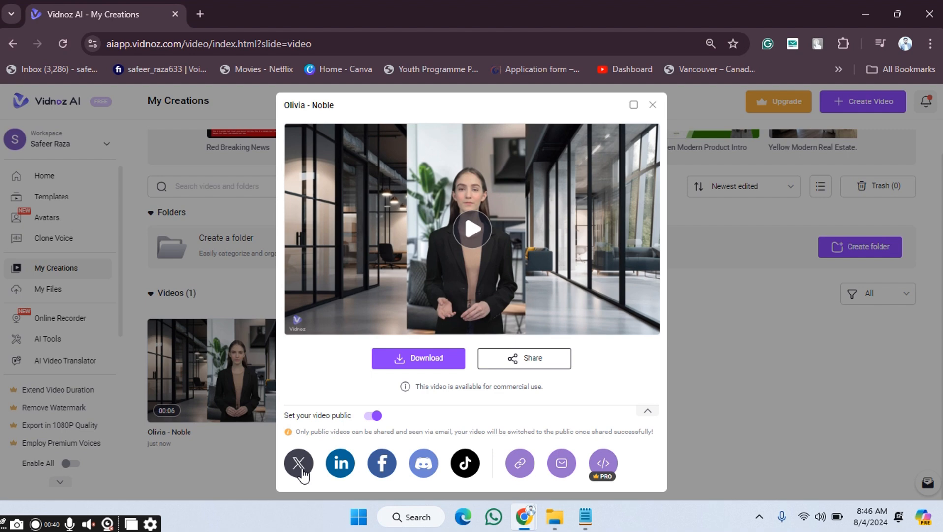
{"action": "mouse_move", "coordinate": [502, 474]}
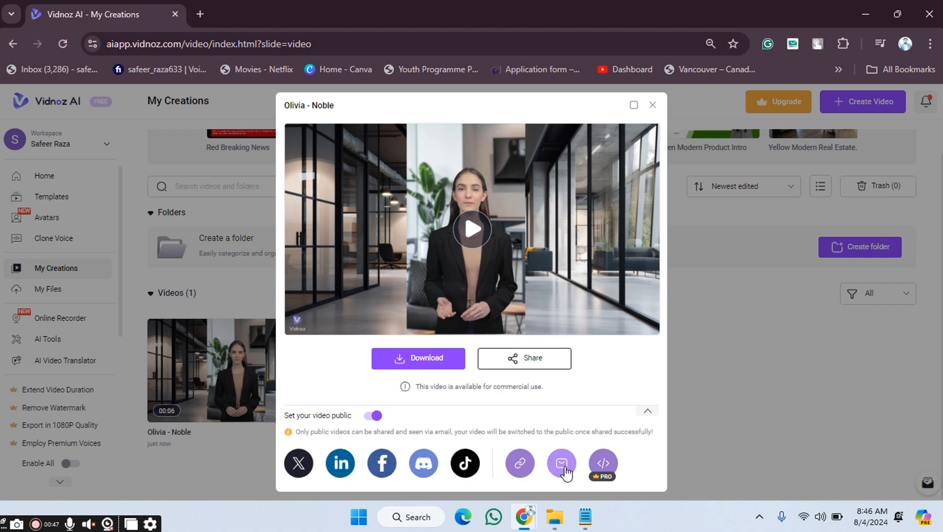
{"action": "mouse_move", "coordinate": [579, 469]}
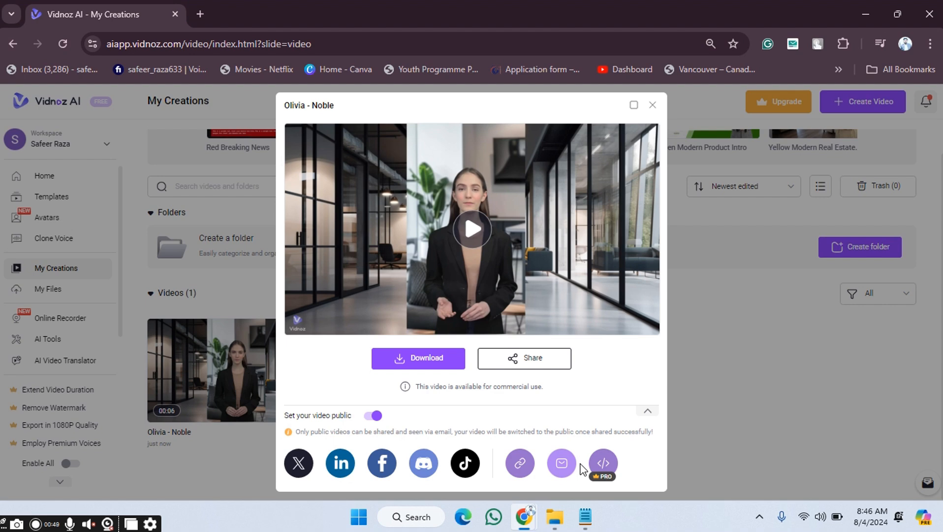
{"action": "mouse_move", "coordinate": [602, 463]}
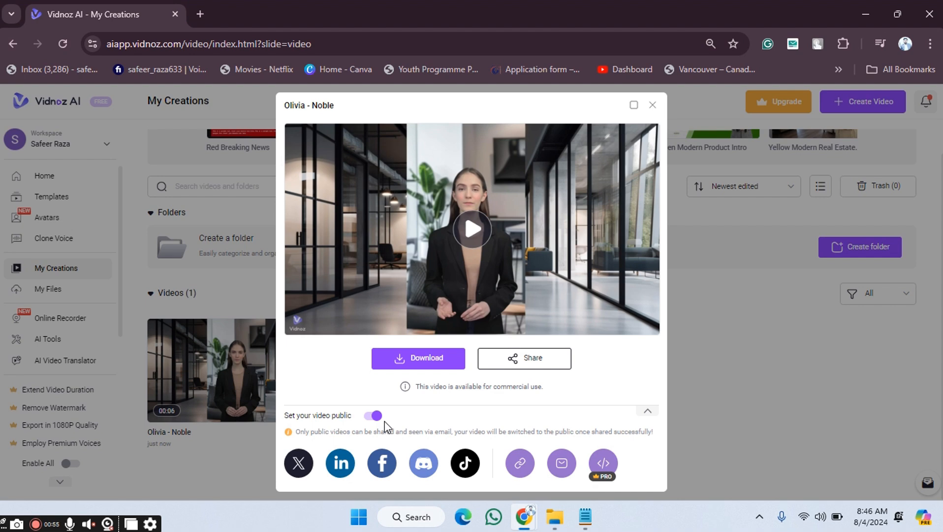
Download Olivia - Noble in 720p and close the preview back to My Creations
{"action": "left_click", "coordinate": [373, 415]}
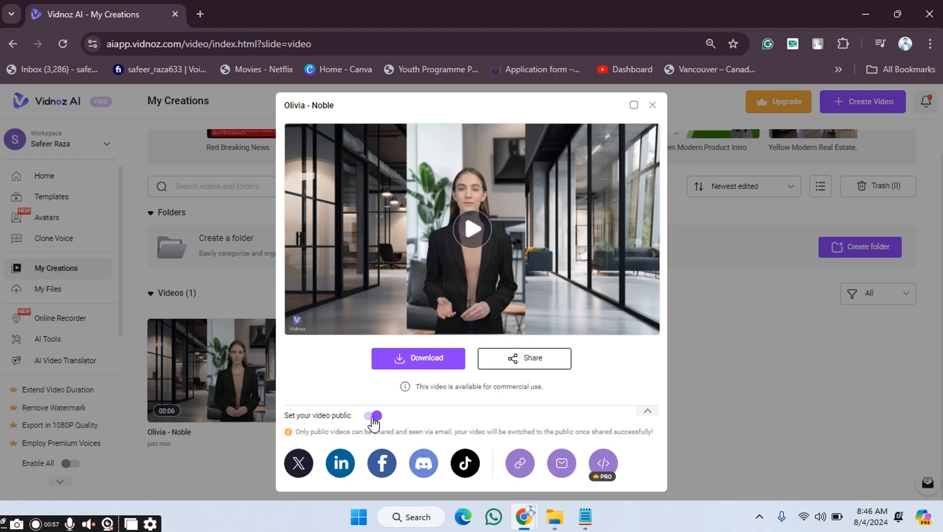
{"action": "left_click", "coordinate": [417, 358]}
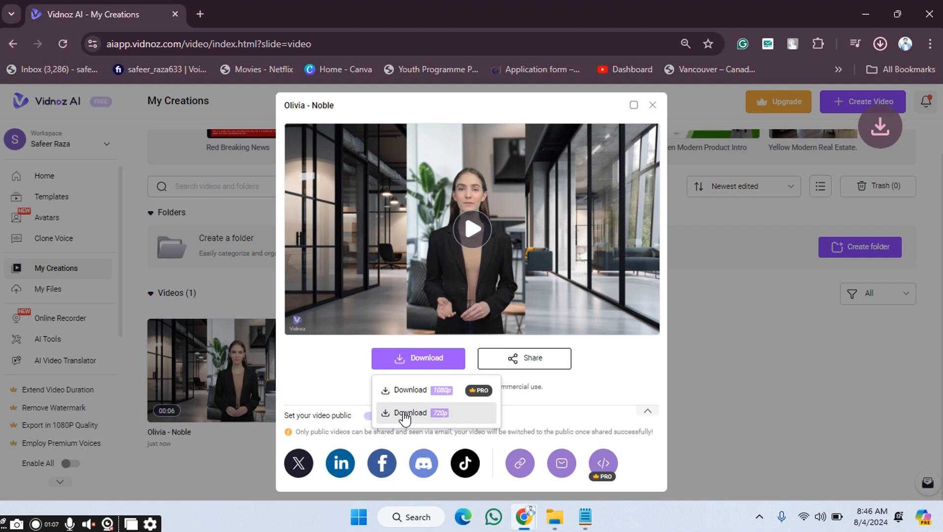
{"action": "left_click", "coordinate": [411, 413]}
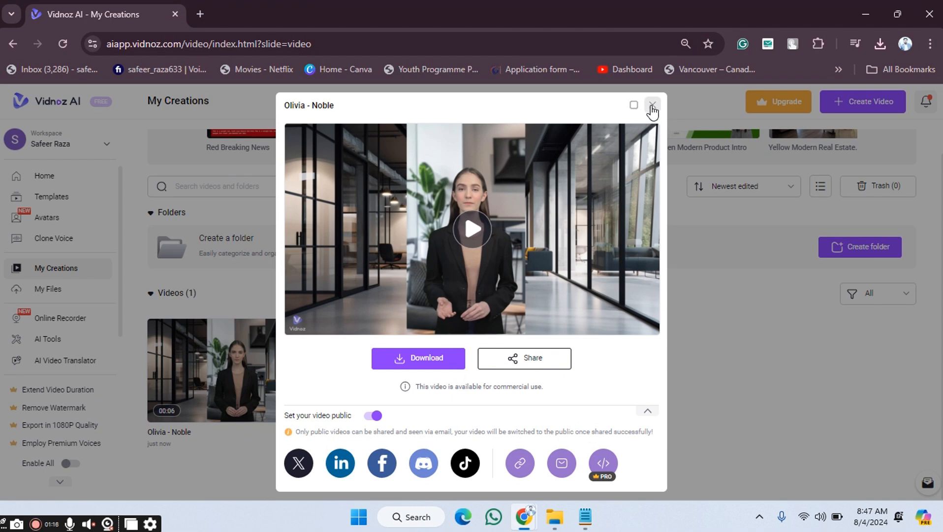
{"action": "left_click", "coordinate": [652, 105]}
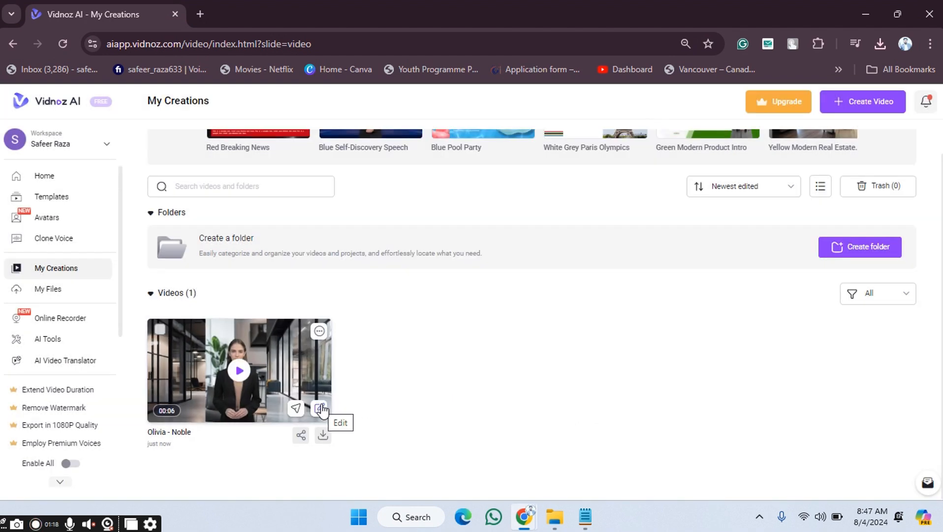
{"action": "mouse_move", "coordinate": [239, 370]}
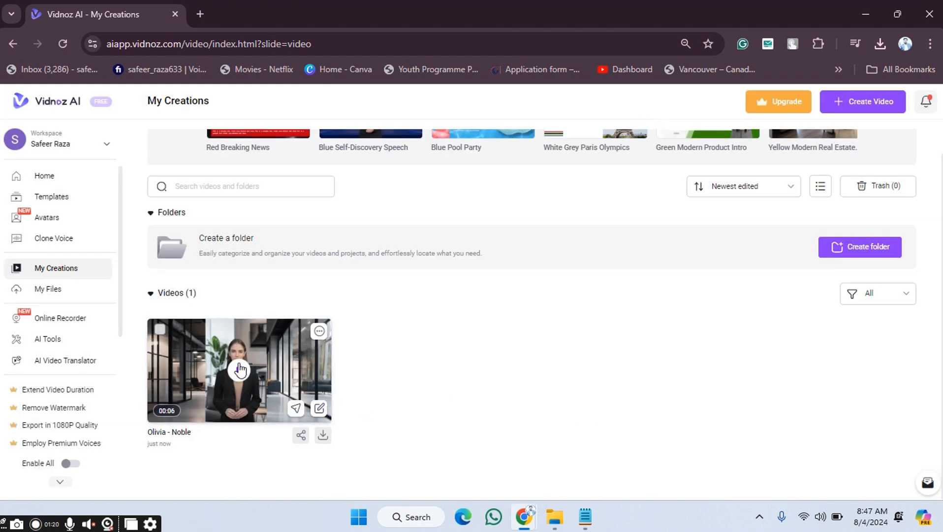